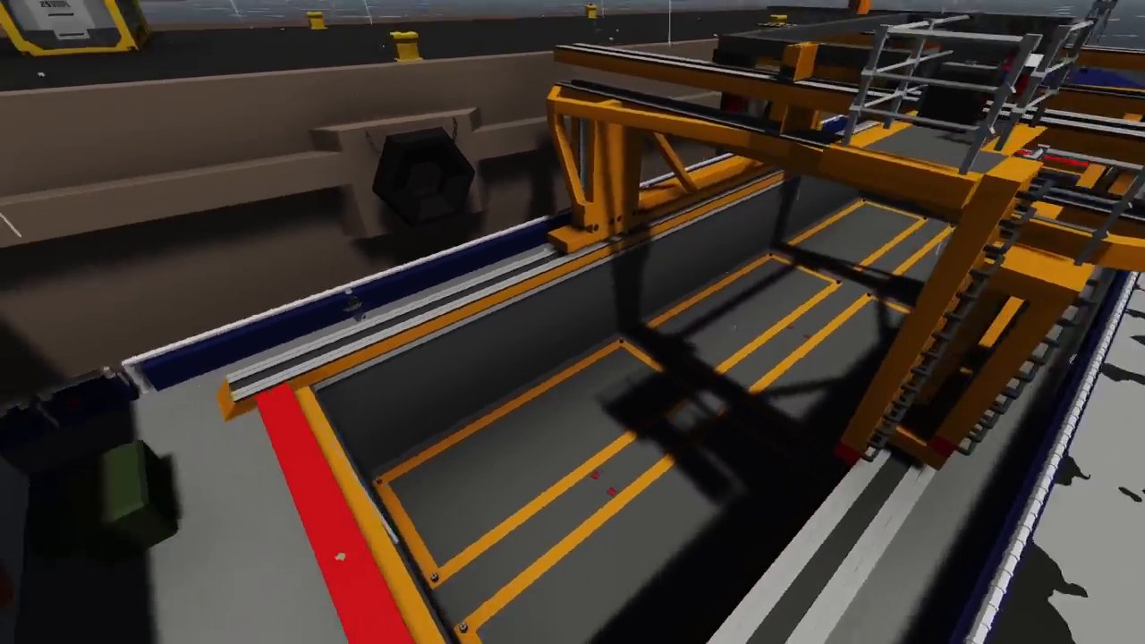
mouse_move(573, 322)
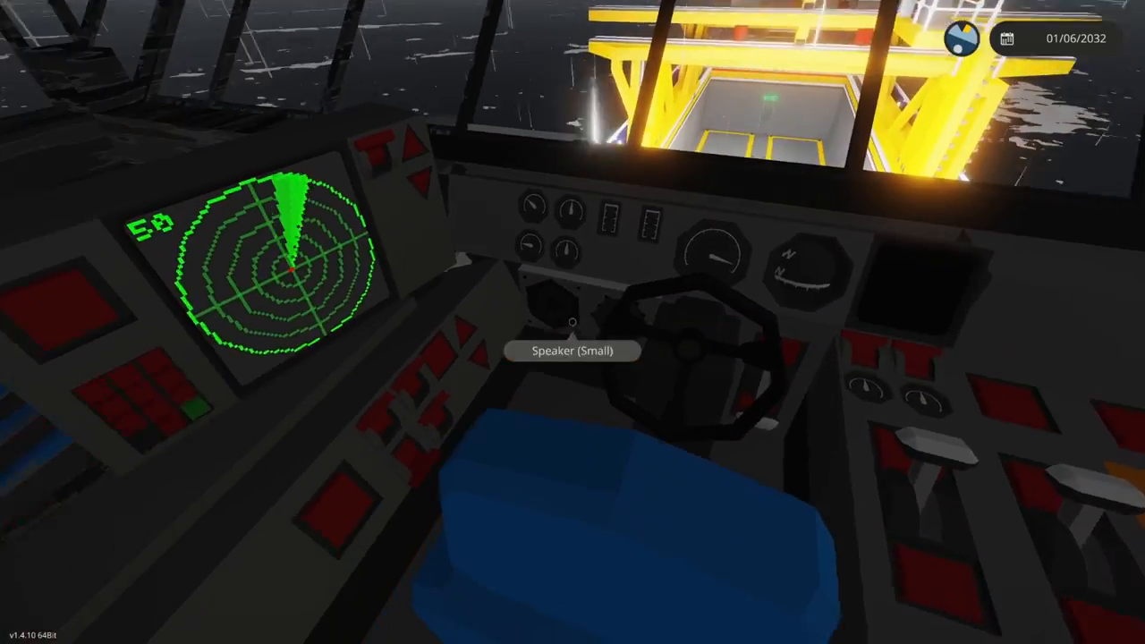
mouse_move(573, 322)
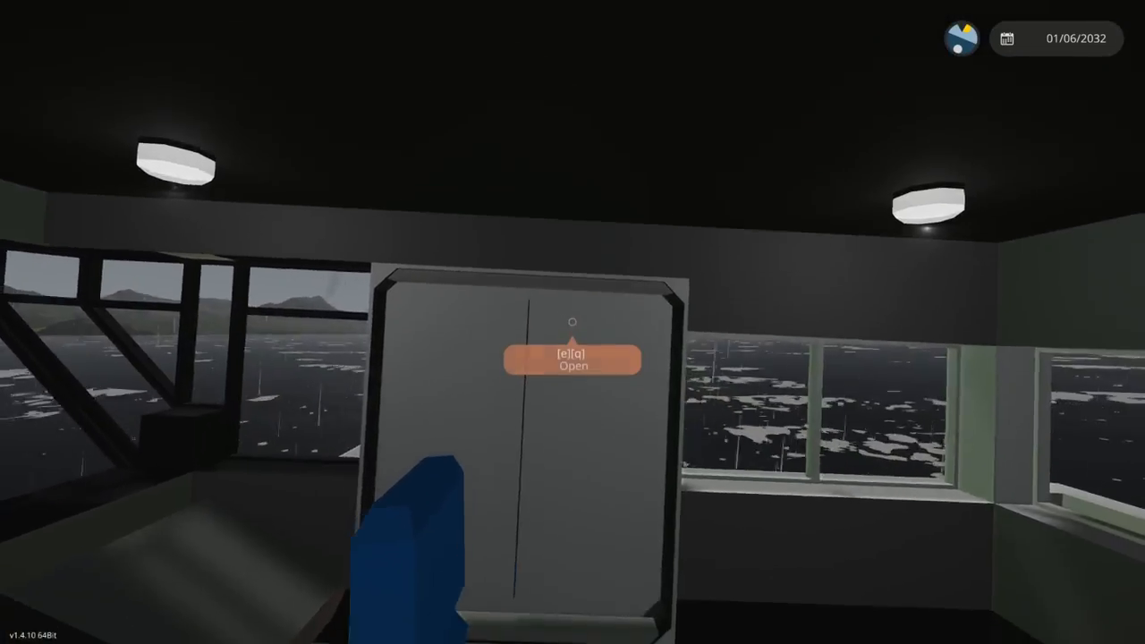
Open the door ahead and cross the bridge to the equipment locker.
key(e)
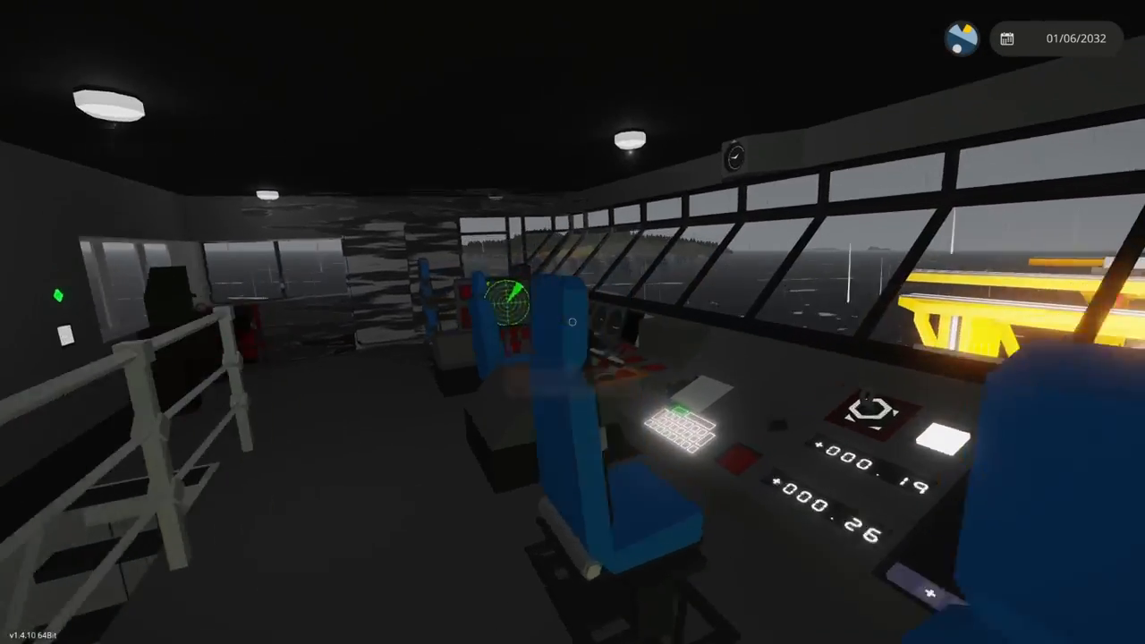
mouse_move(573, 322)
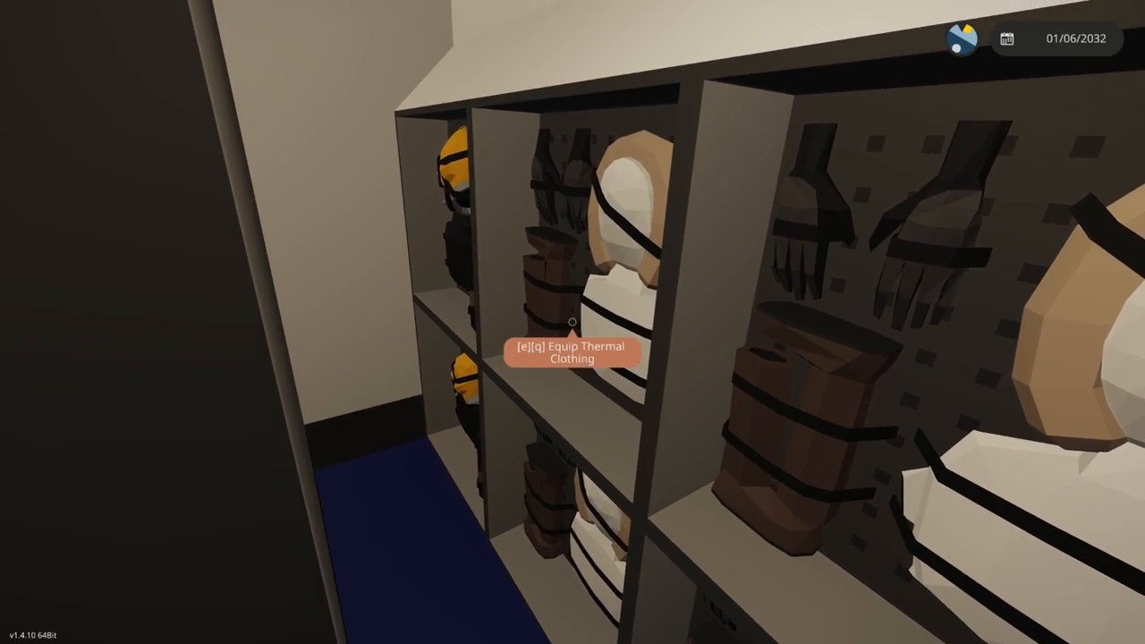
Equip the Thermal Clothing from the locker and continue through the crew quarters.
key(e)
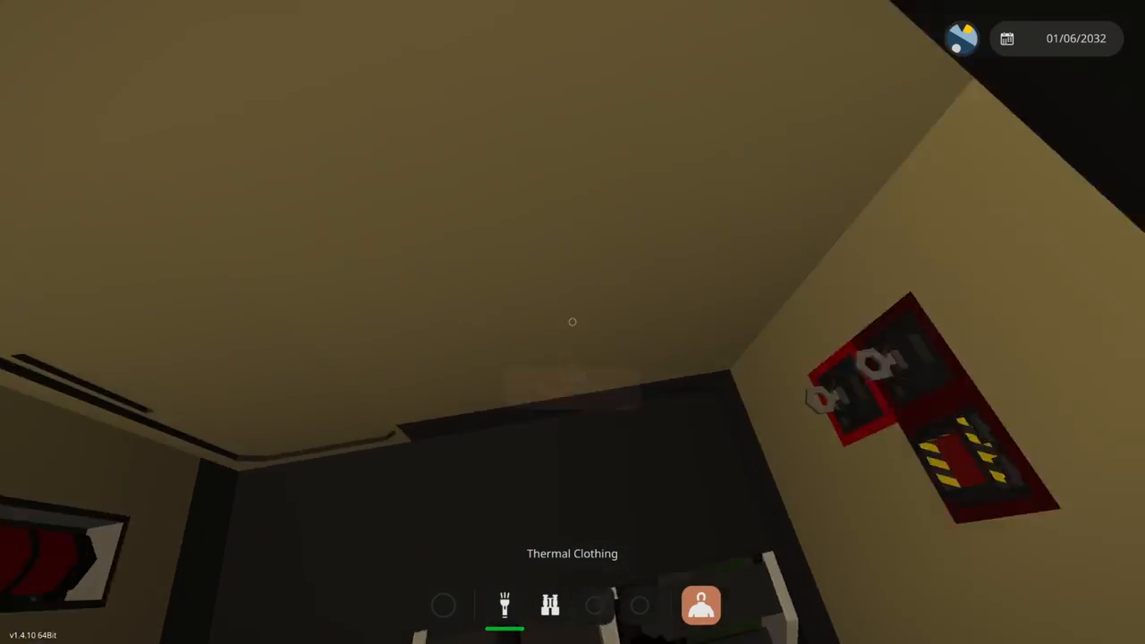
mouse_move(573, 322)
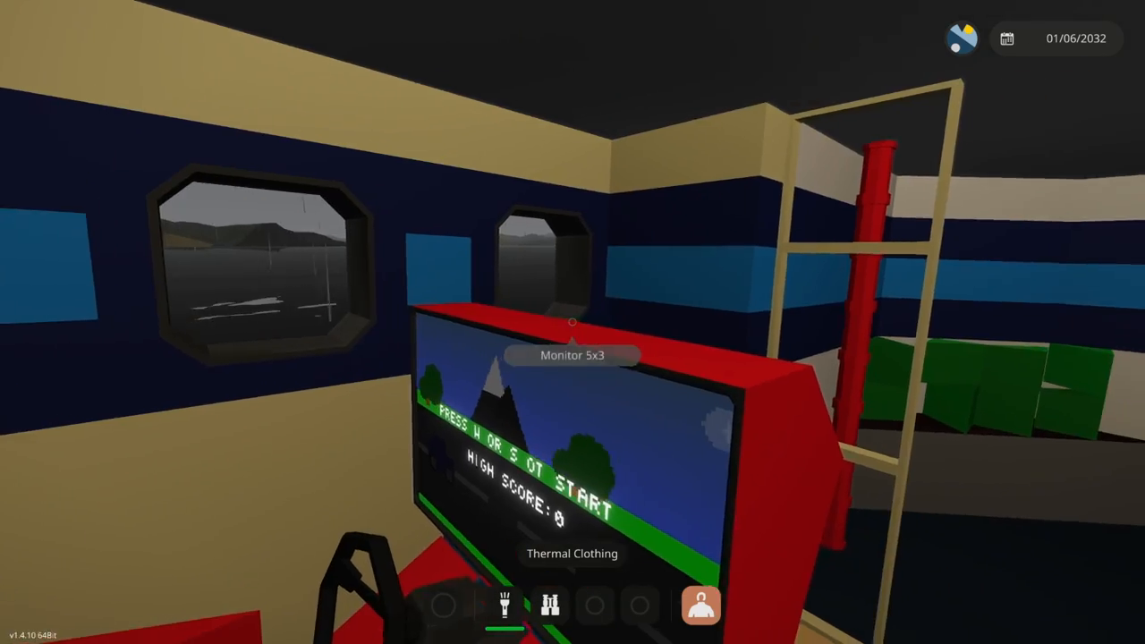
mouse_move(573, 323)
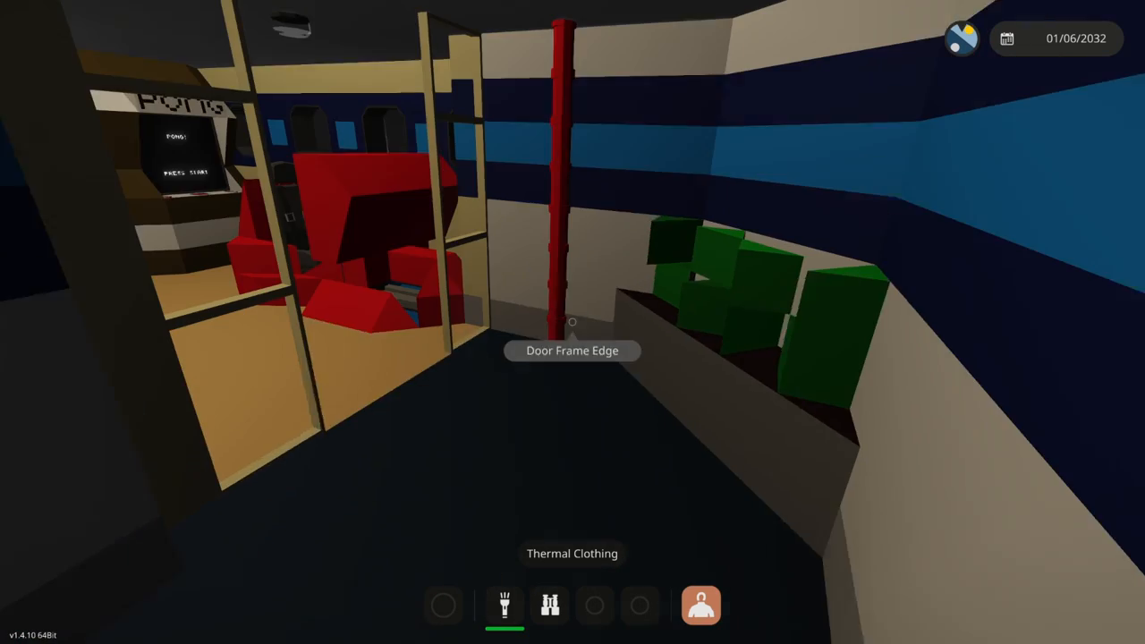
mouse_move(573, 322)
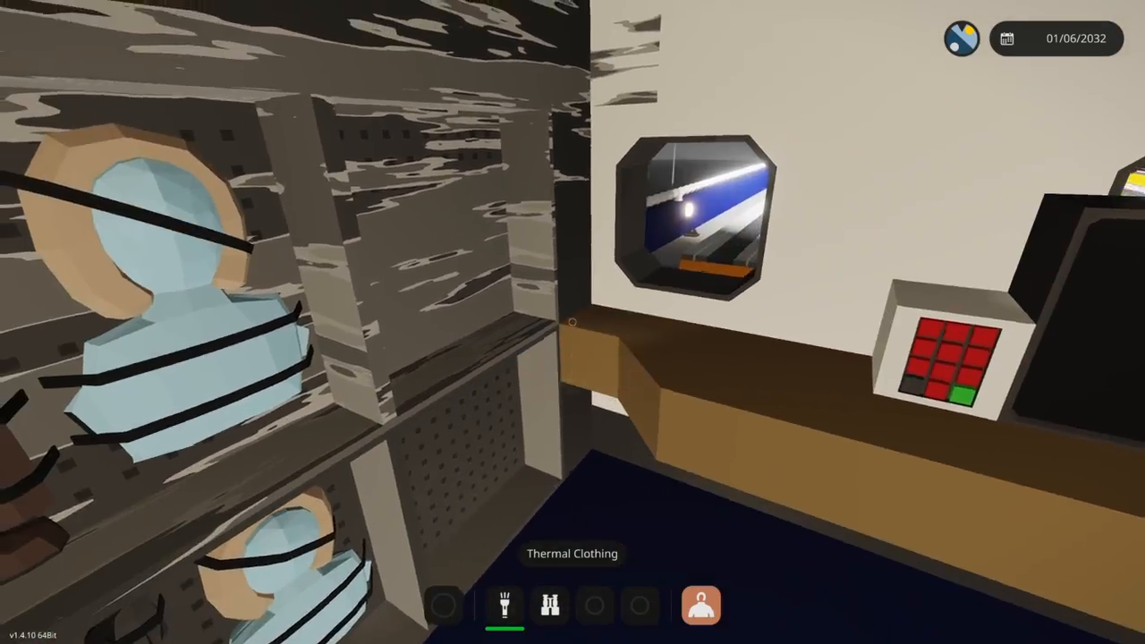
mouse_move(572, 322)
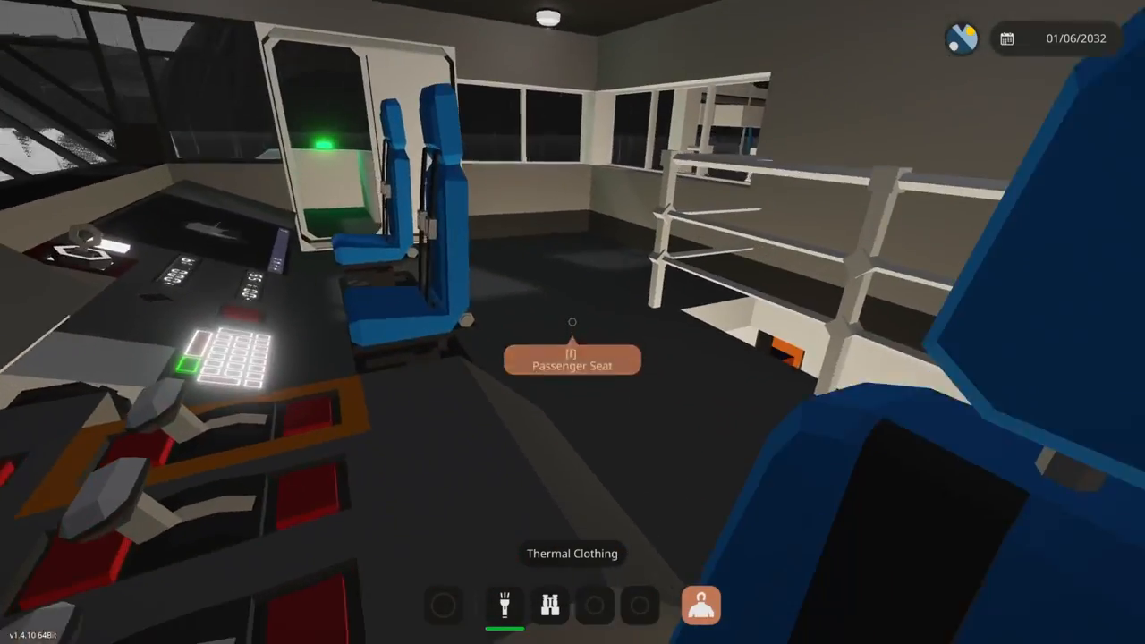
mouse_move(573, 322)
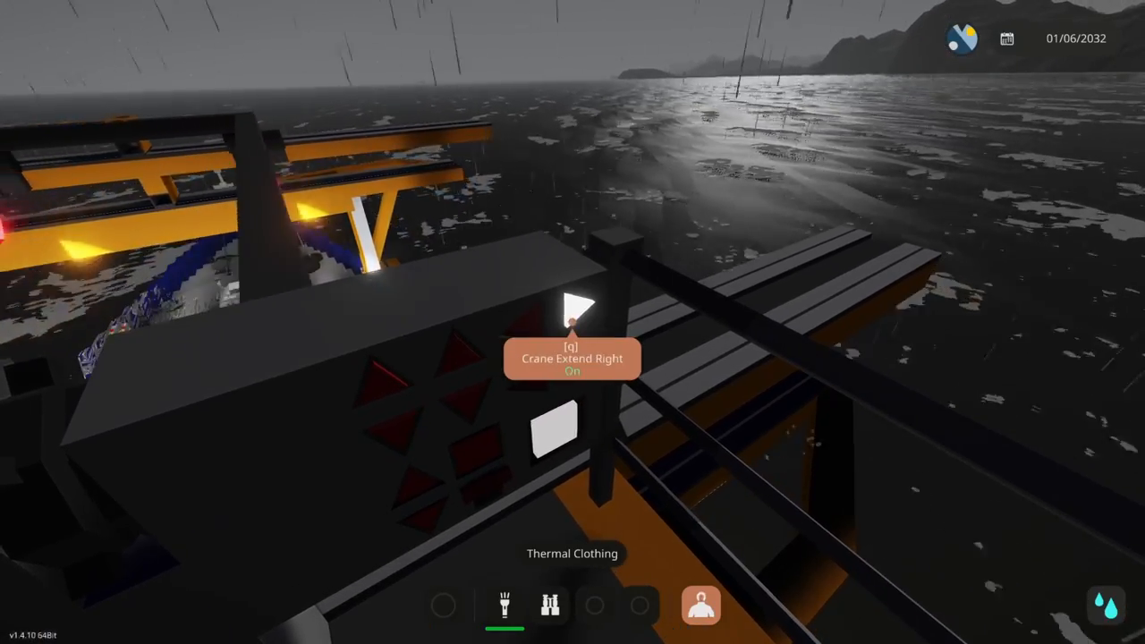
mouse_move(573, 323)
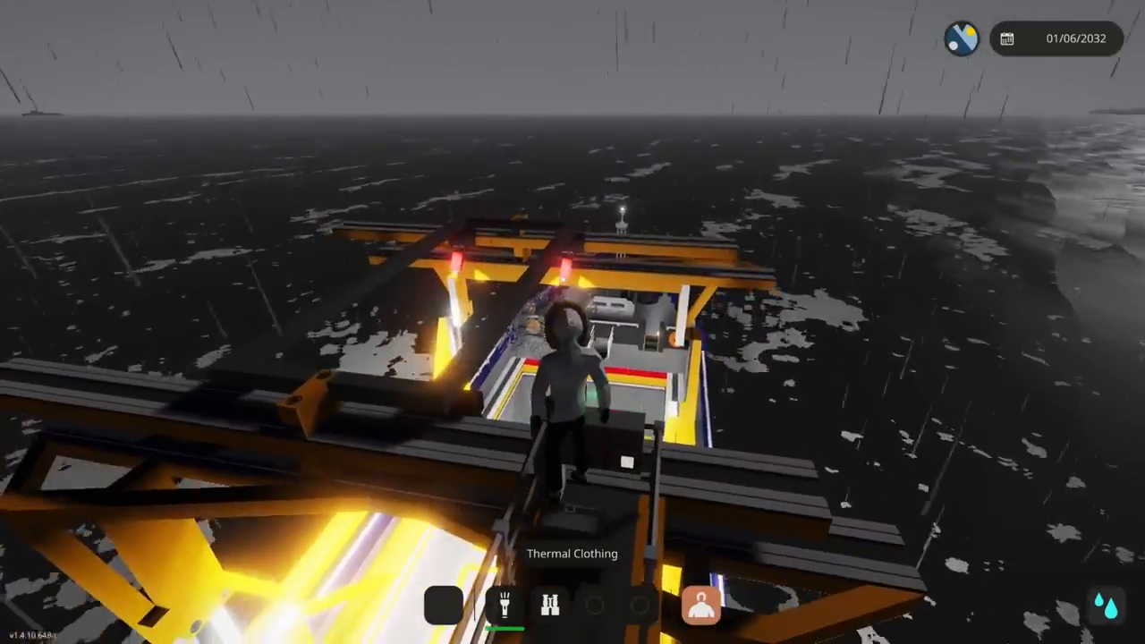
mouse_move(573, 322)
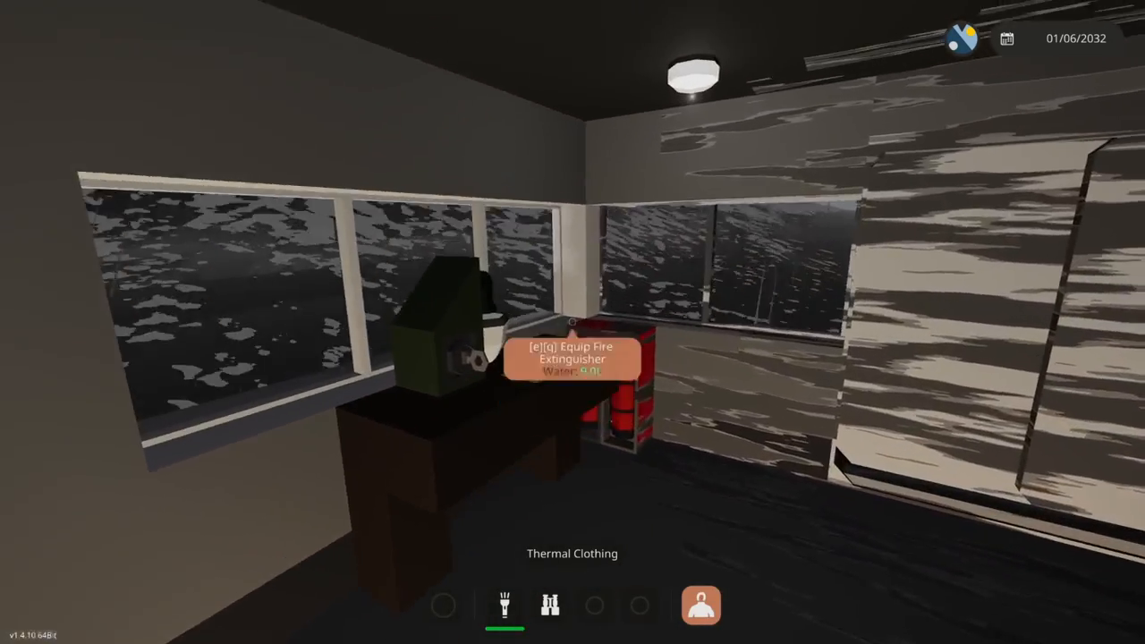
Pick up the Fire Extinguisher from the cabin's rack.
key(e)
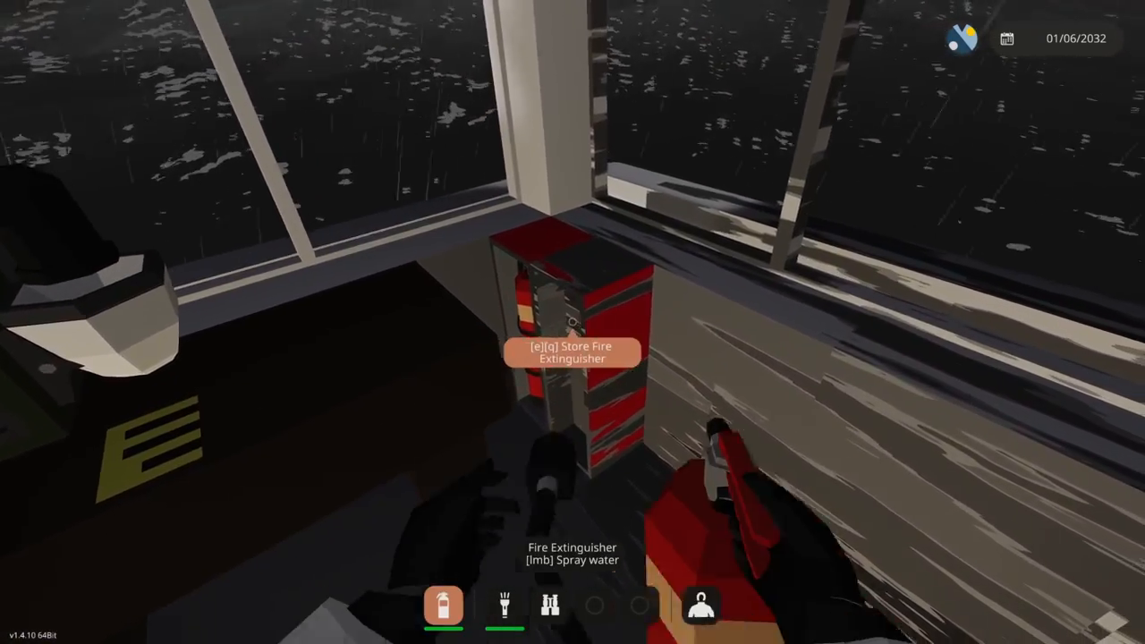
mouse_move(572, 322)
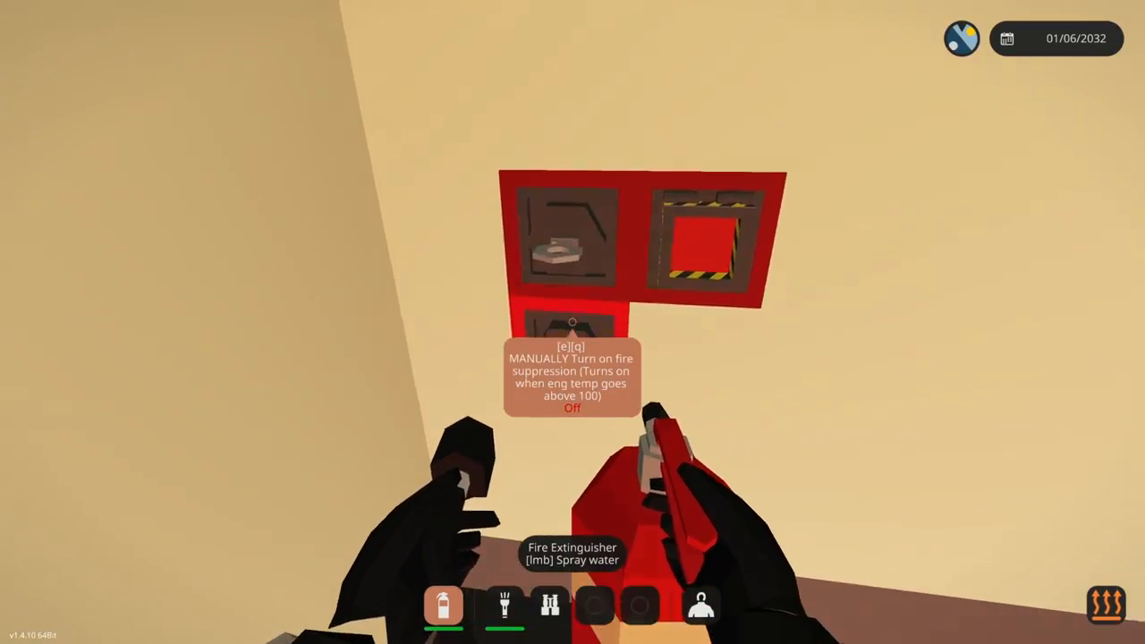
Interact with the manual fire suppression panel and move on into the engine compartment.
key(e)
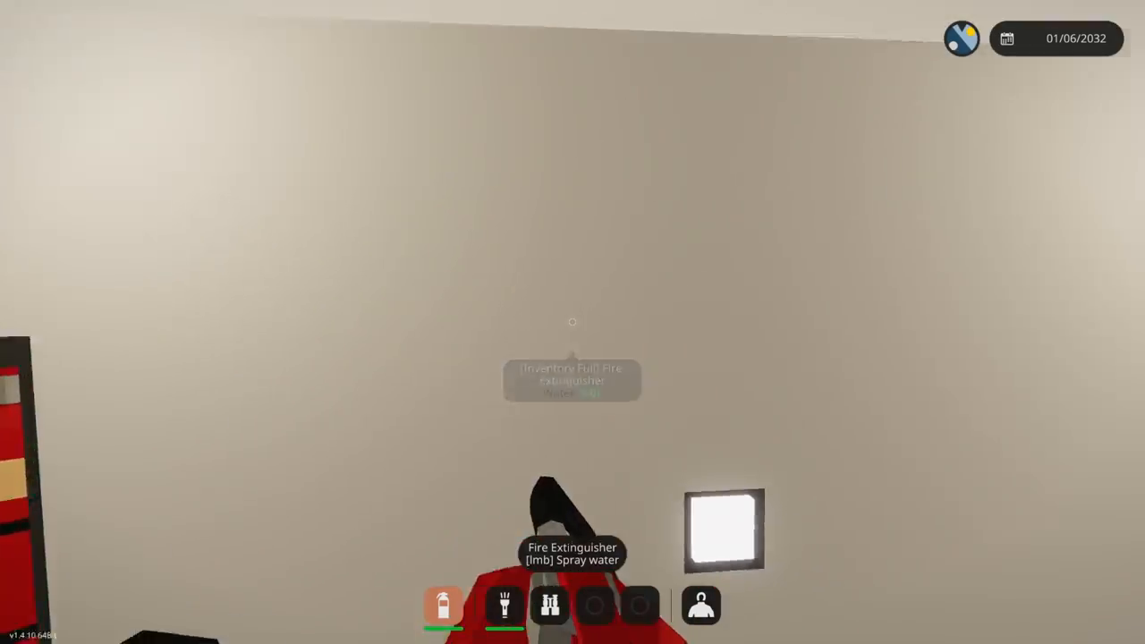
mouse_move(573, 322)
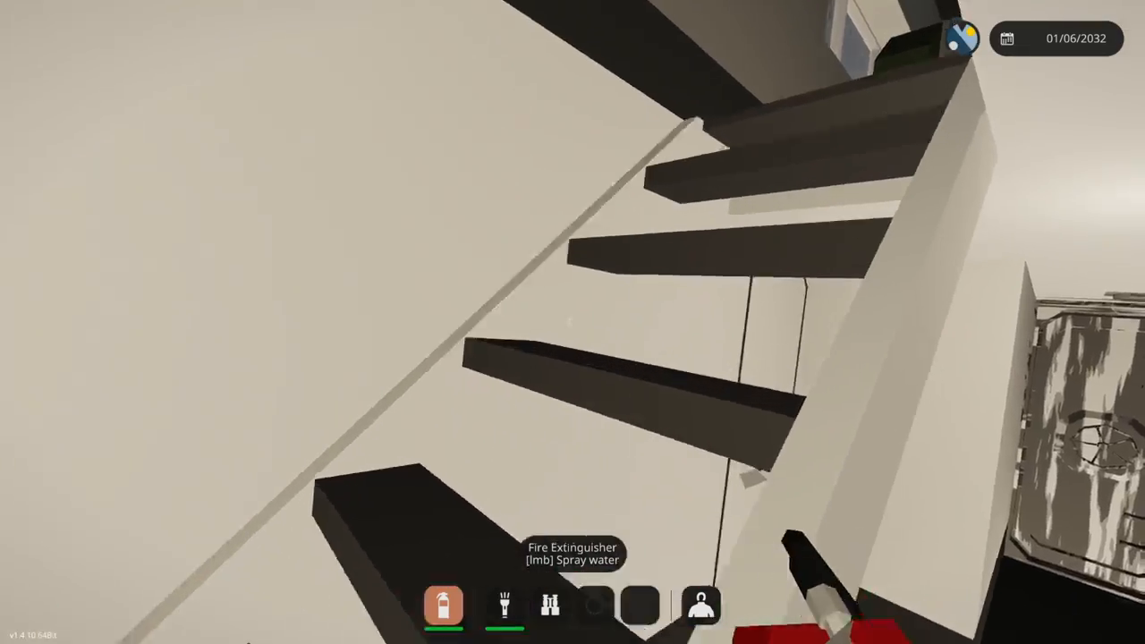
mouse_move(573, 322)
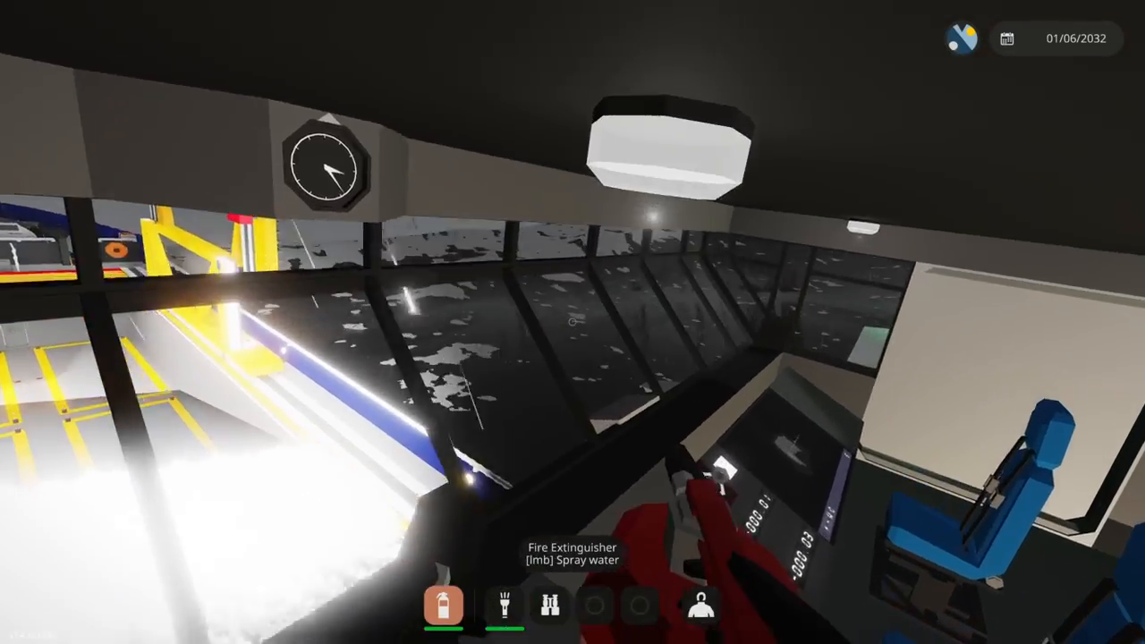
mouse_move(572, 323)
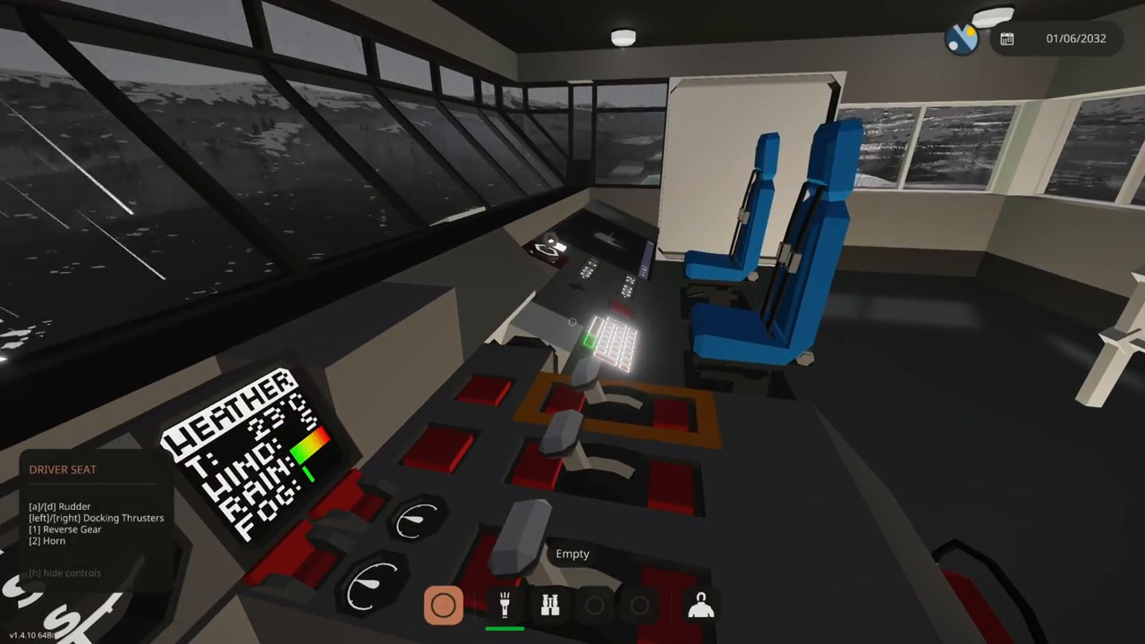
mouse_move(573, 322)
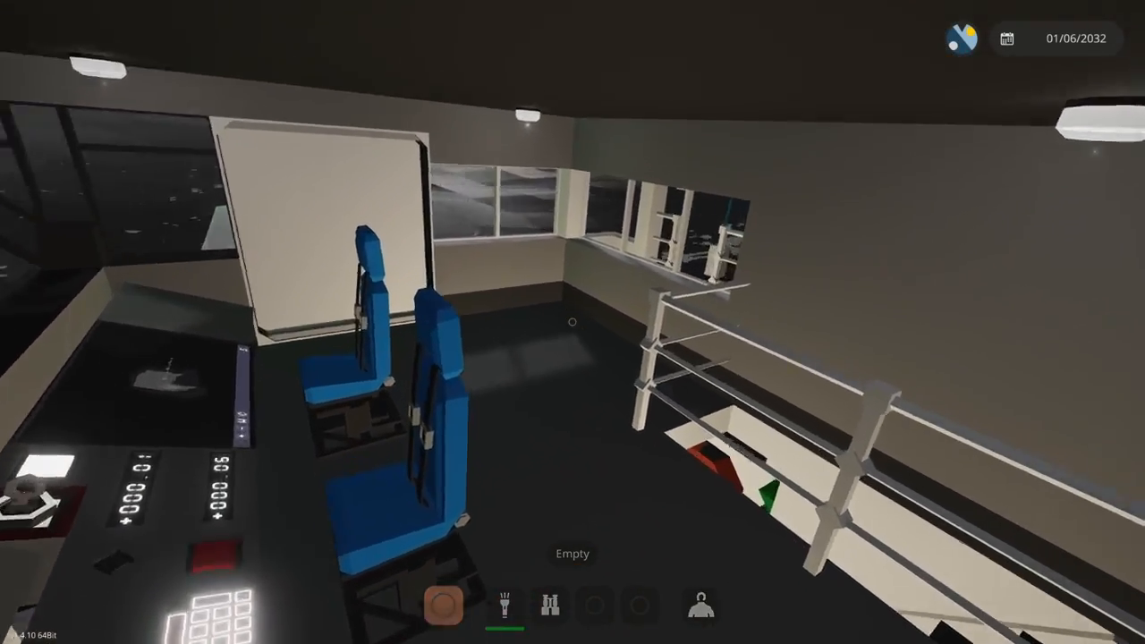
mouse_move(573, 322)
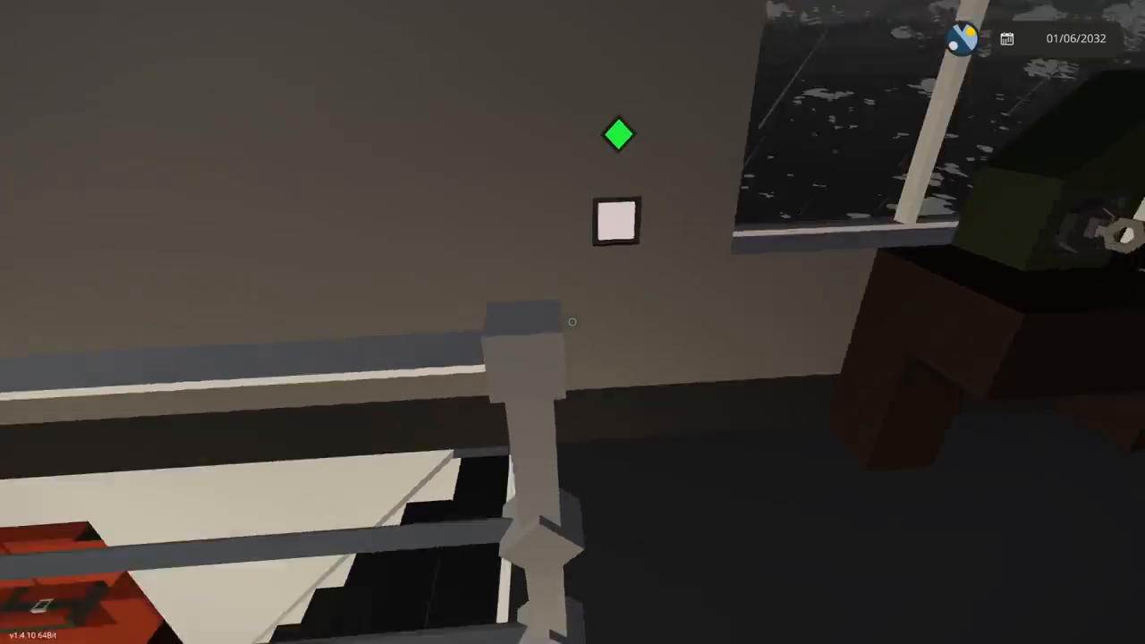
mouse_move(573, 322)
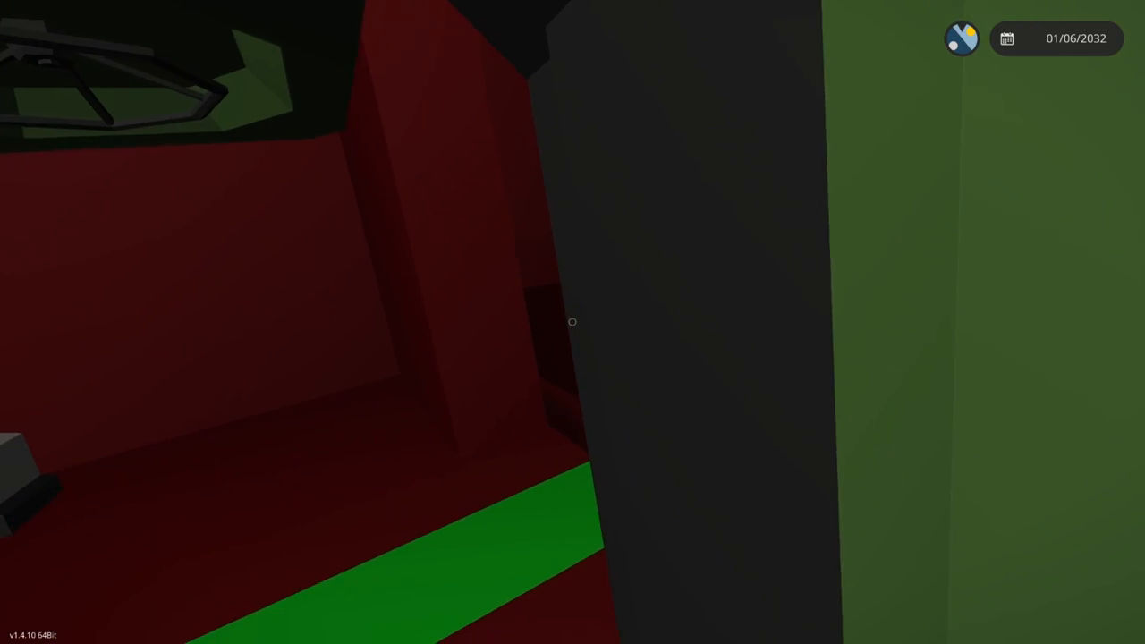
mouse_move(573, 322)
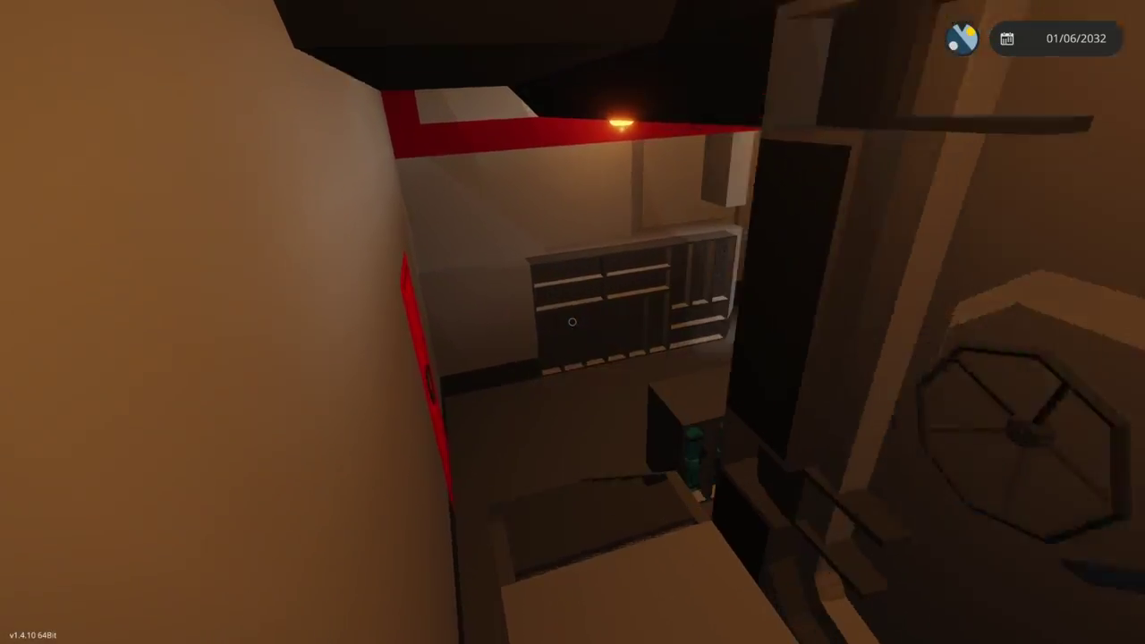
mouse_move(572, 322)
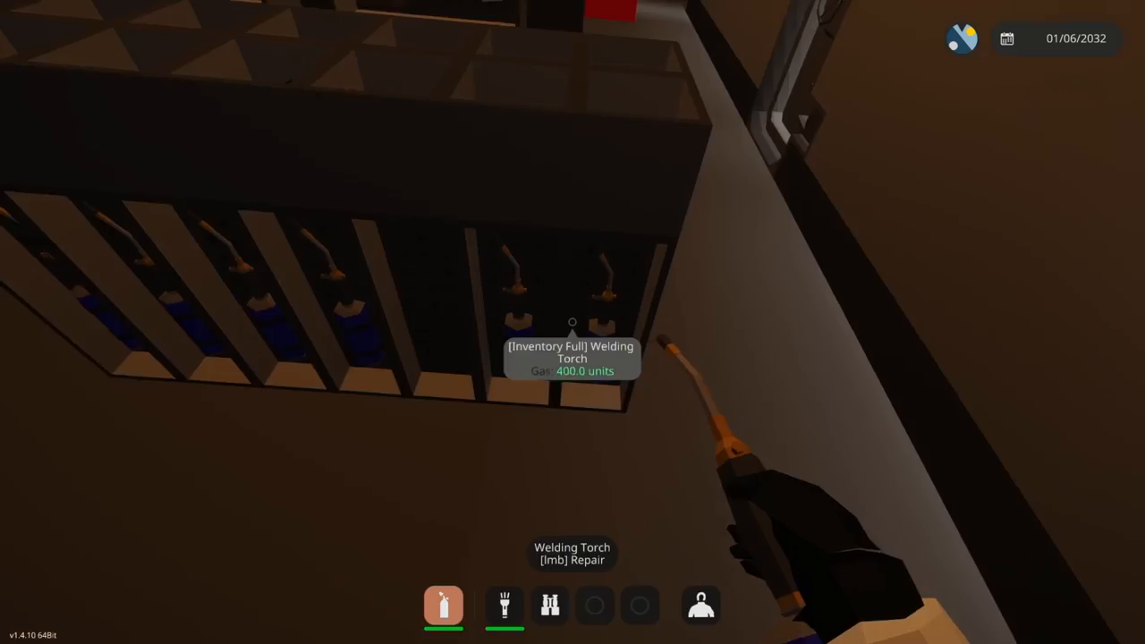
mouse_move(572, 322)
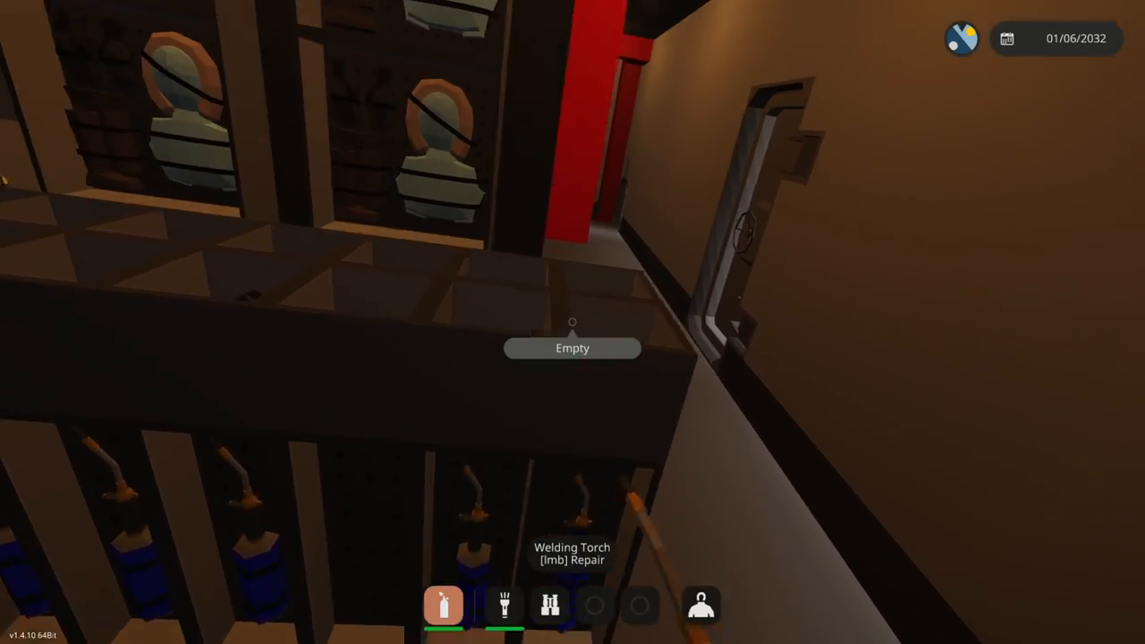
mouse_move(573, 322)
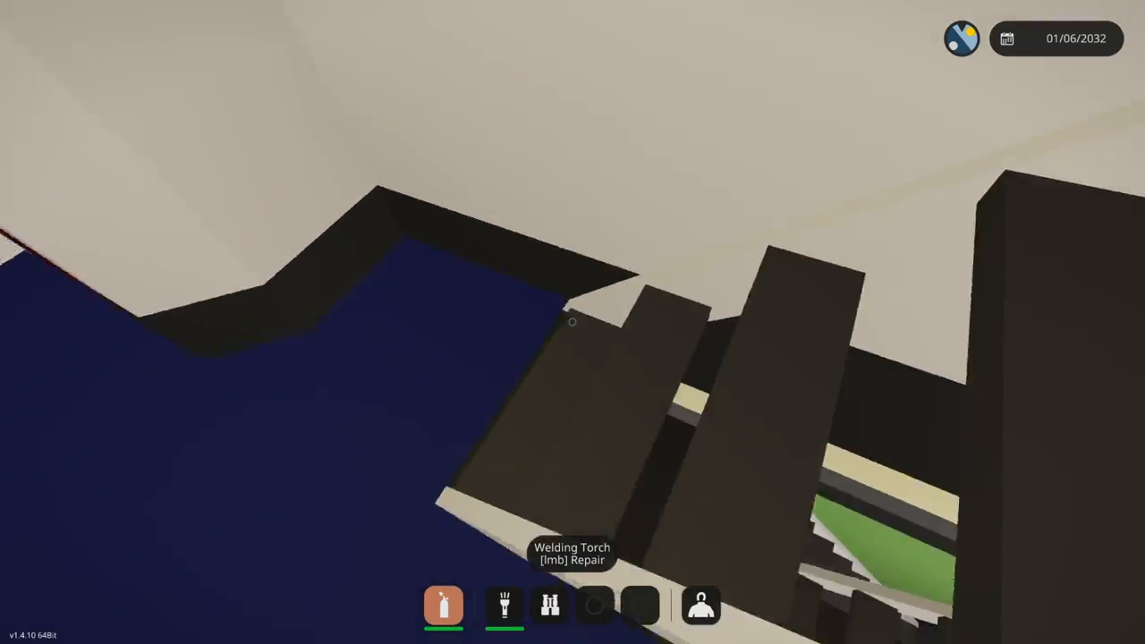
mouse_move(573, 322)
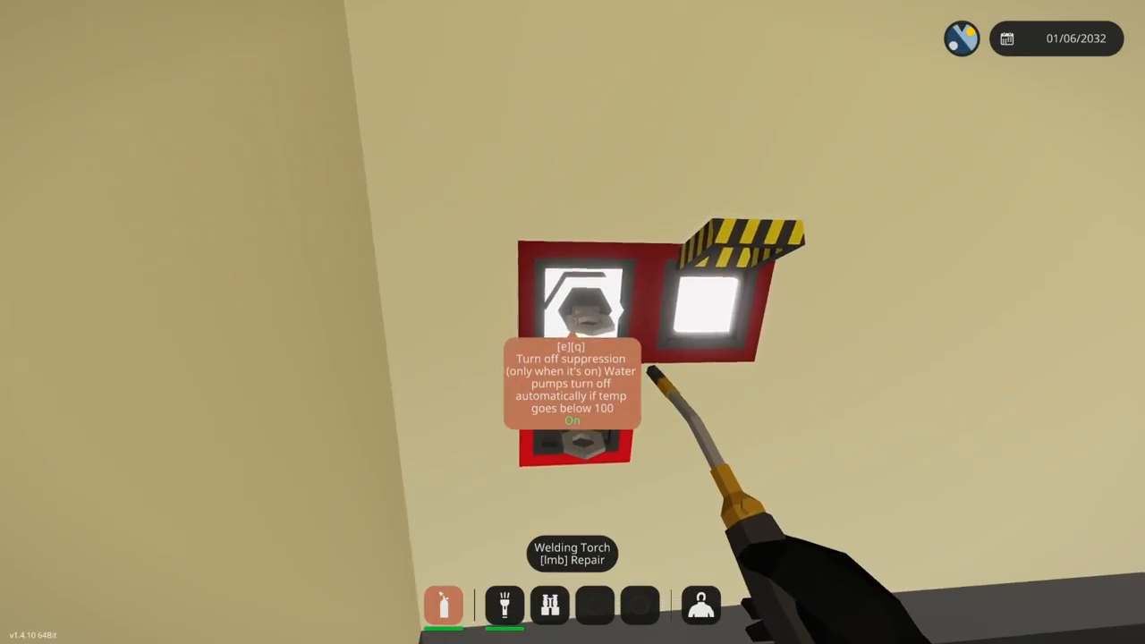
mouse_move(573, 322)
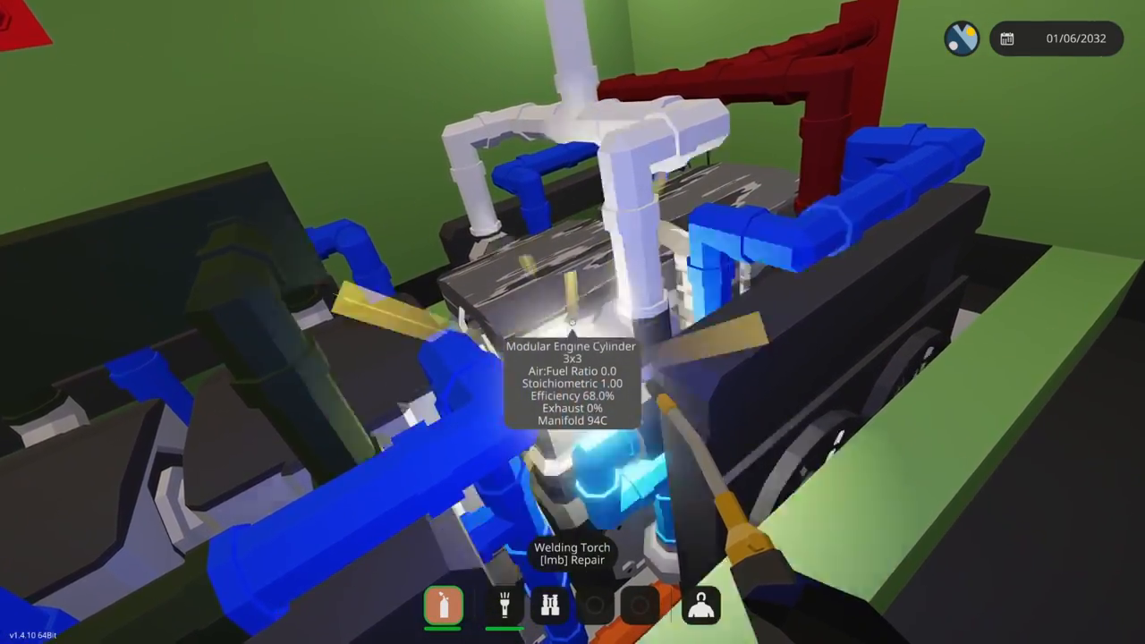
mouse_move(573, 322)
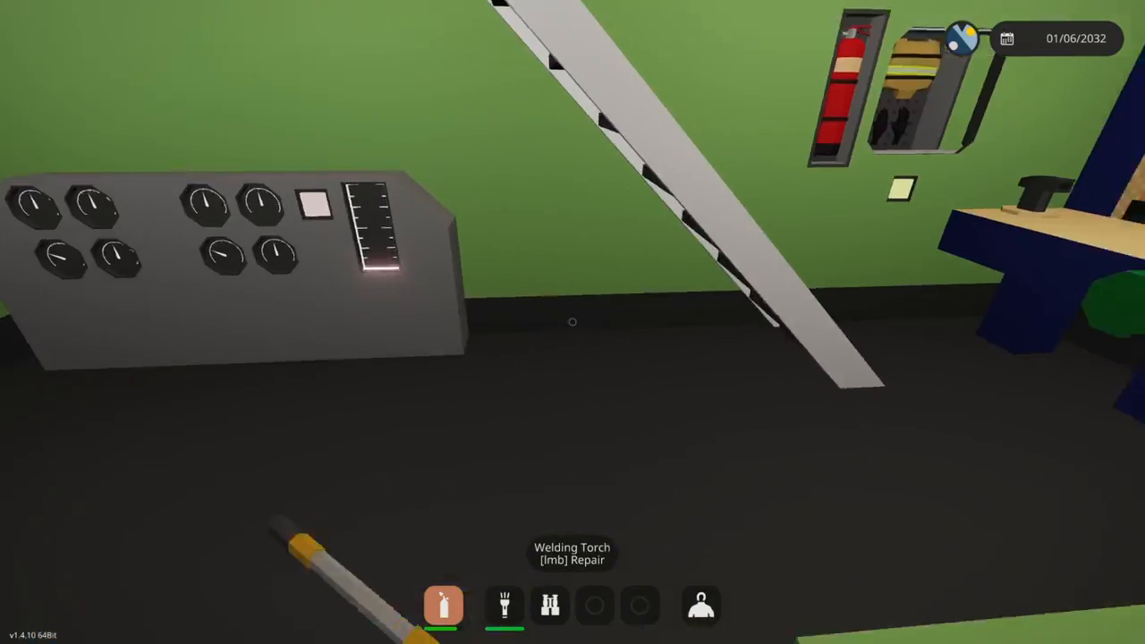
mouse_move(573, 322)
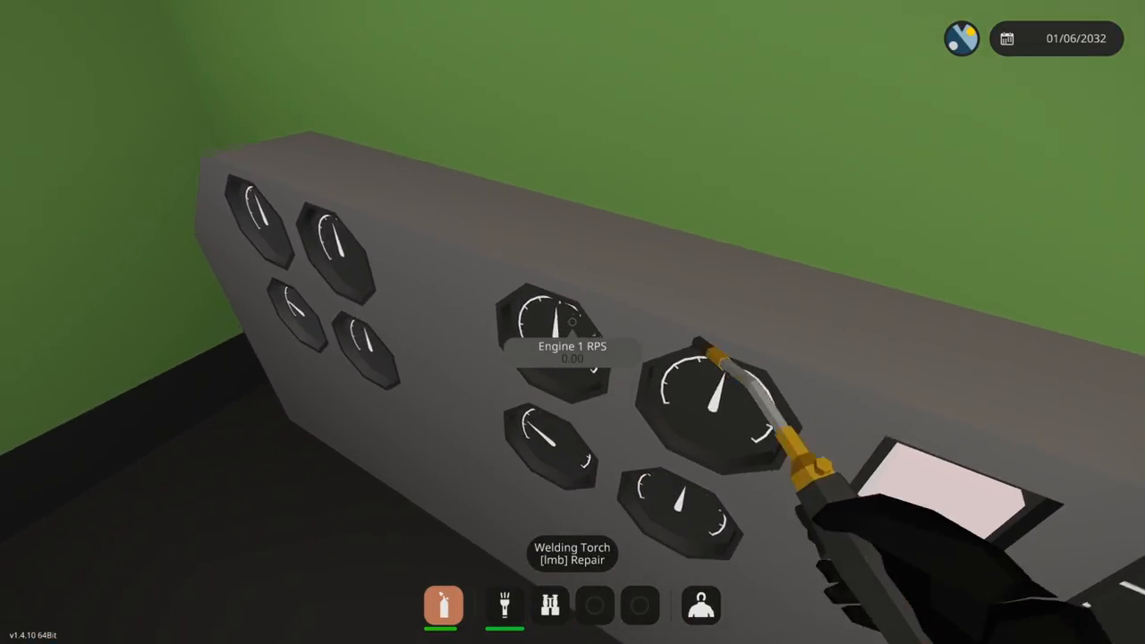
mouse_move(572, 322)
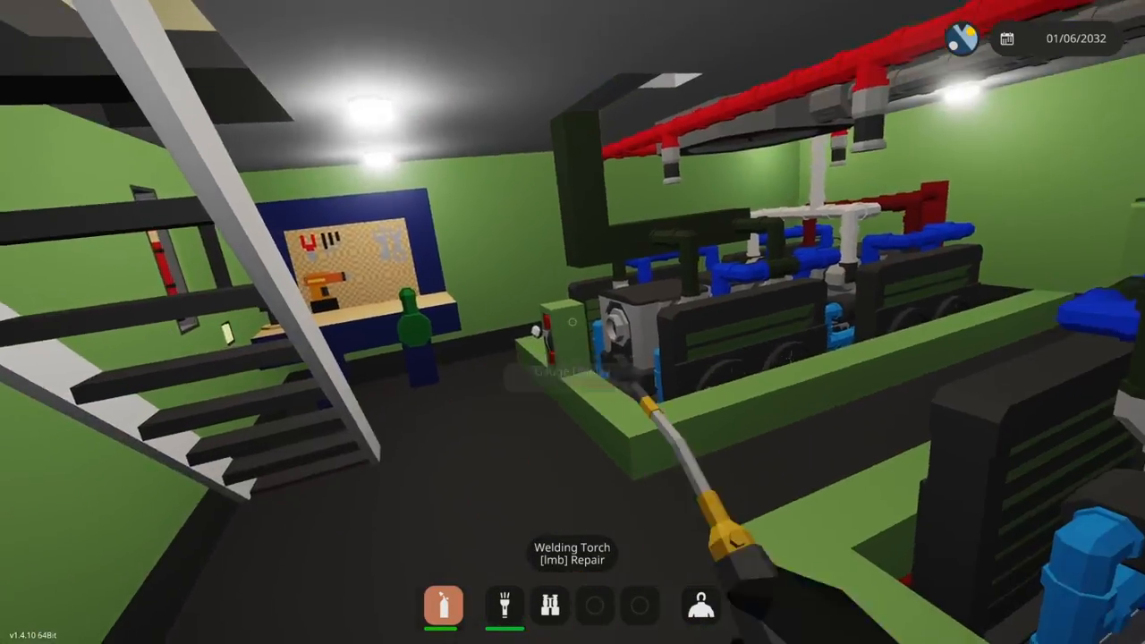
mouse_move(572, 322)
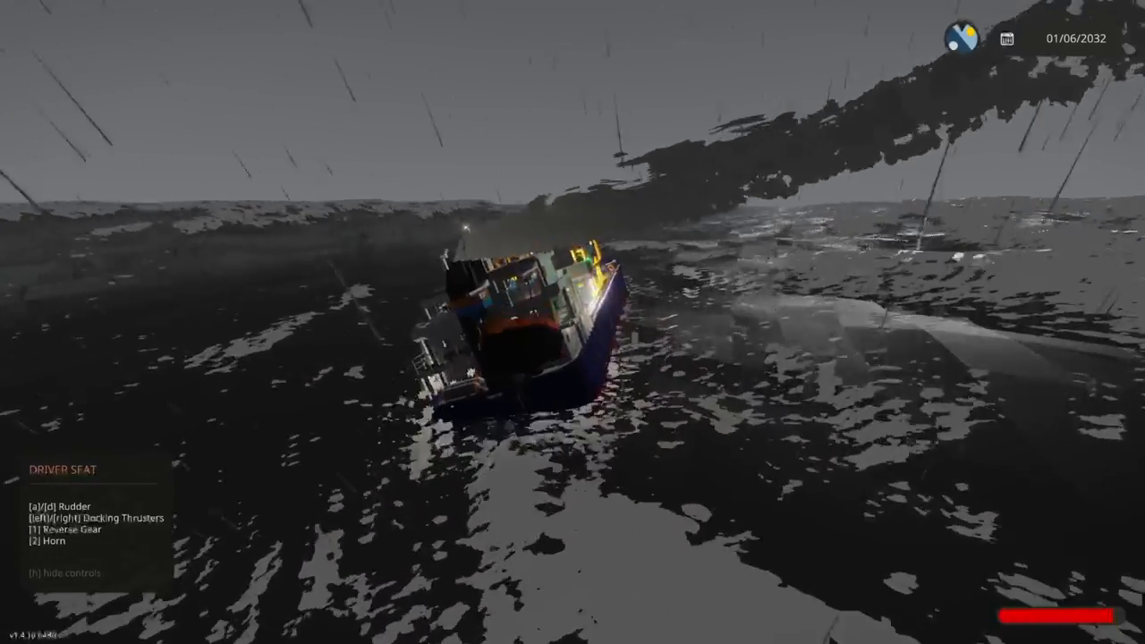
Bring up the Emergency Channel and focus its chat input to write a rescue request.
key(Escape)
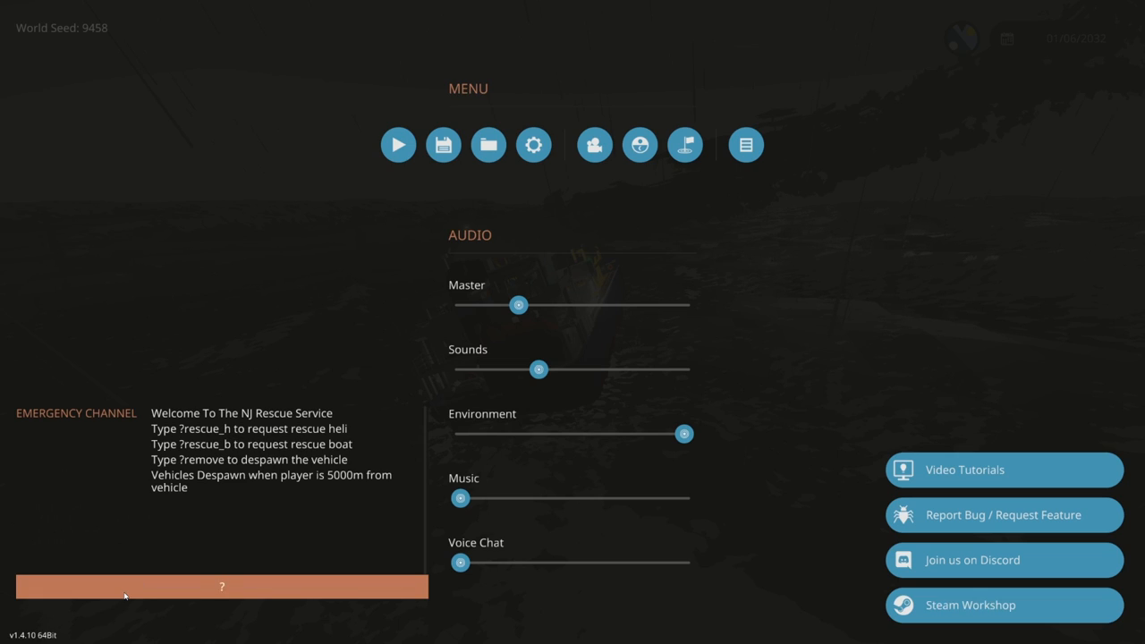
click(397, 145)
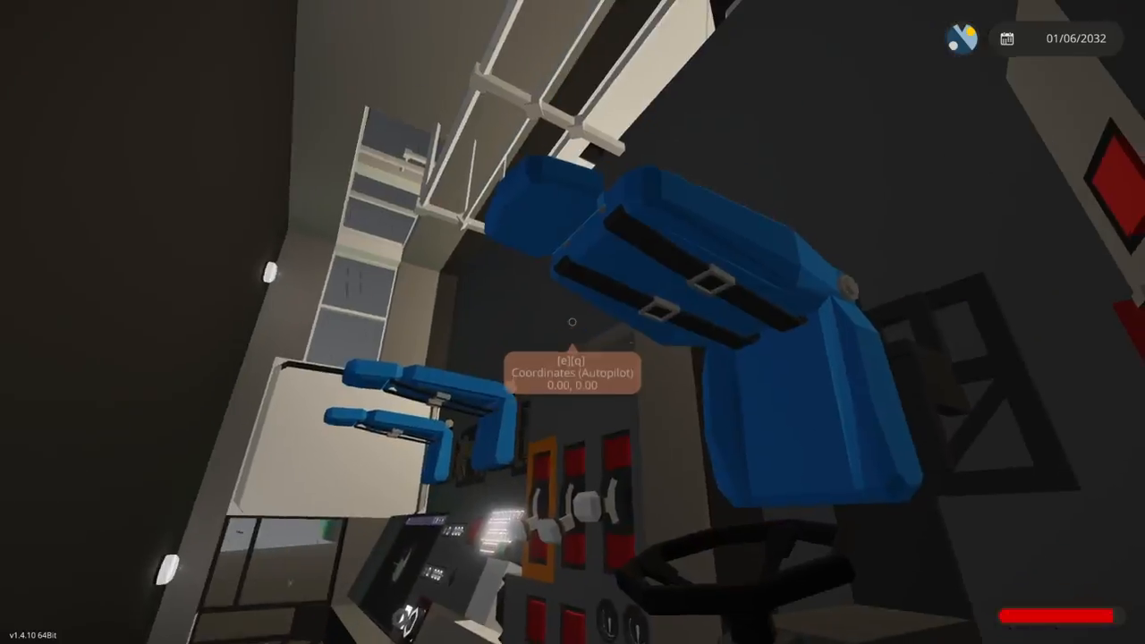
mouse_move(573, 322)
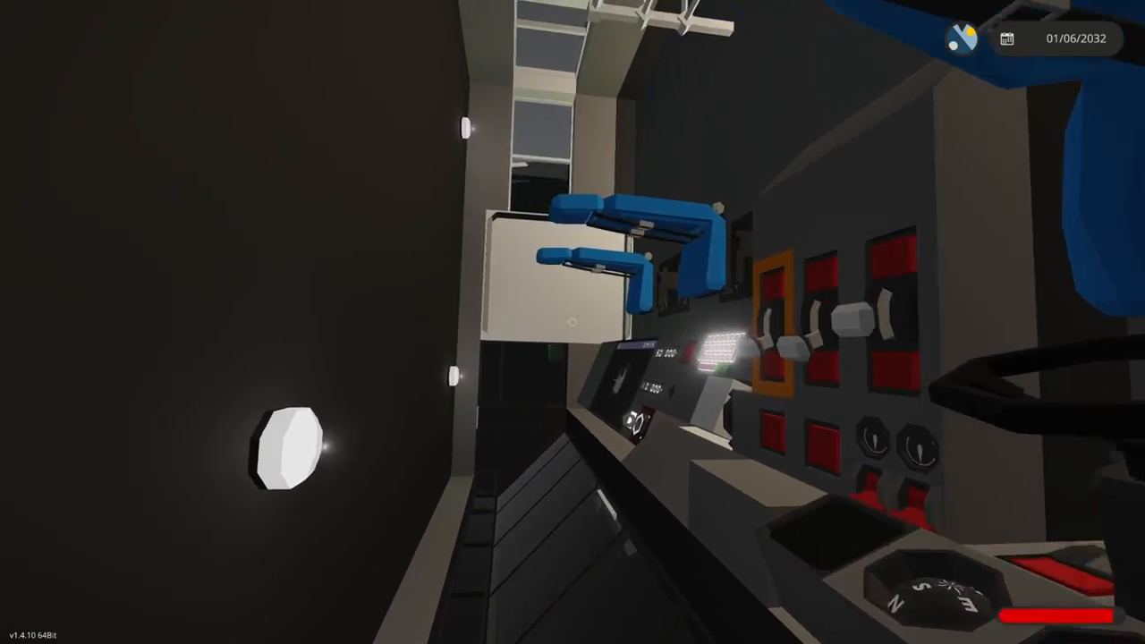
mouse_move(572, 323)
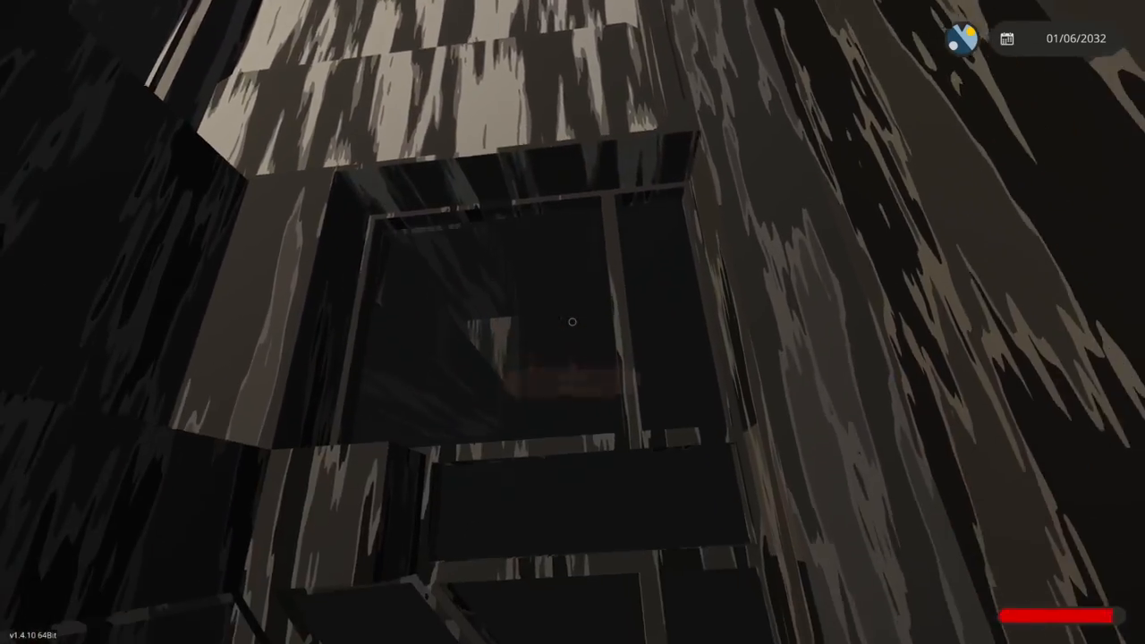
mouse_move(573, 322)
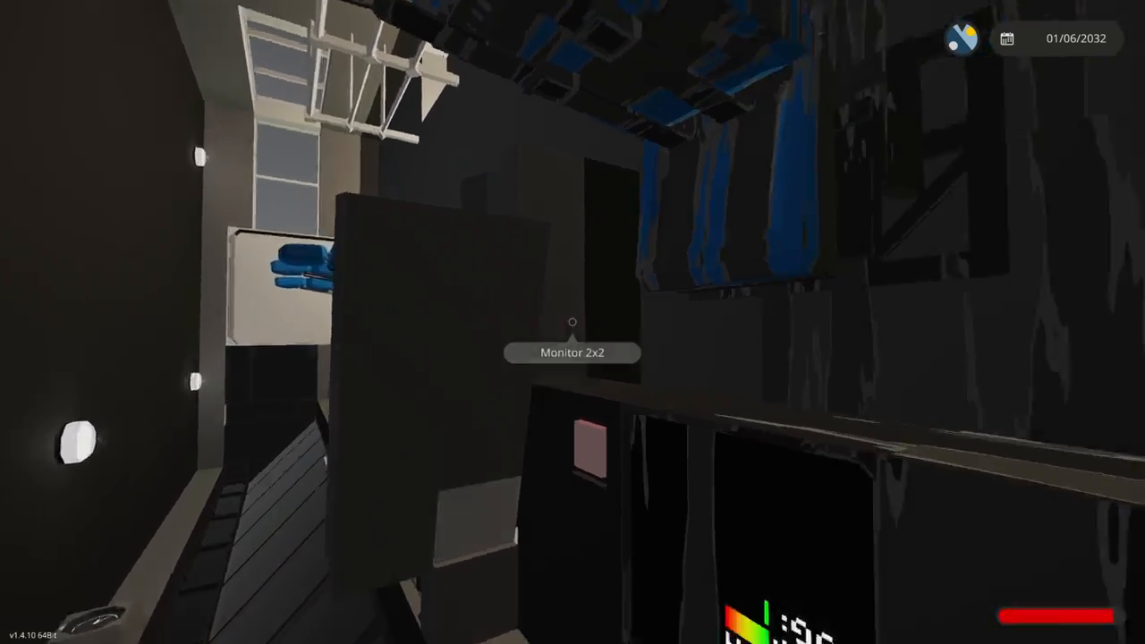
mouse_move(573, 322)
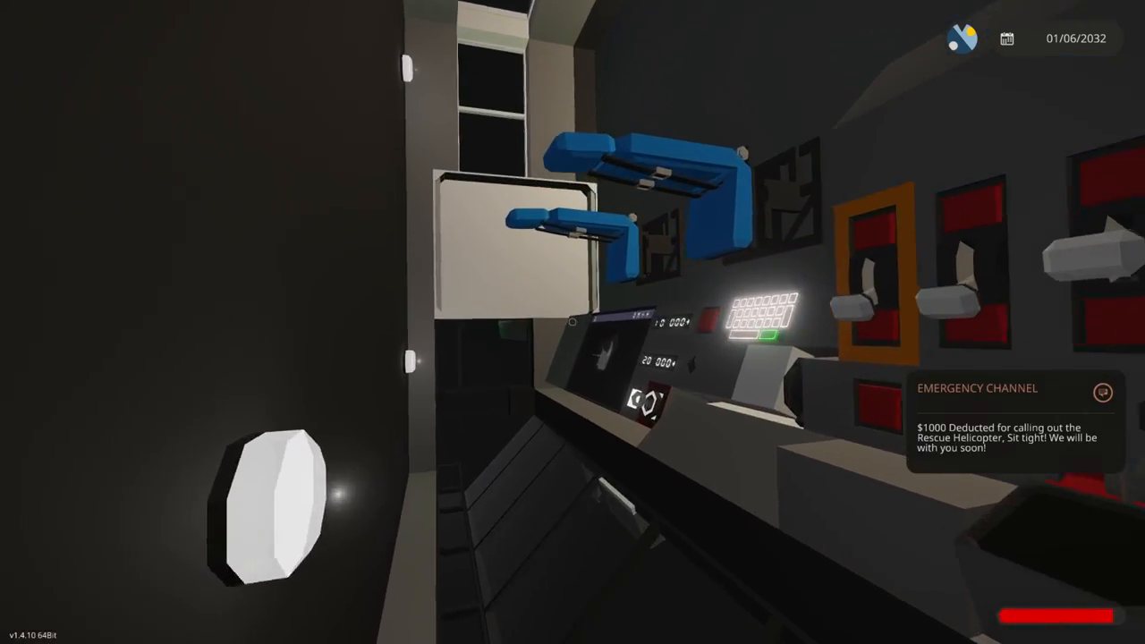
mouse_move(573, 322)
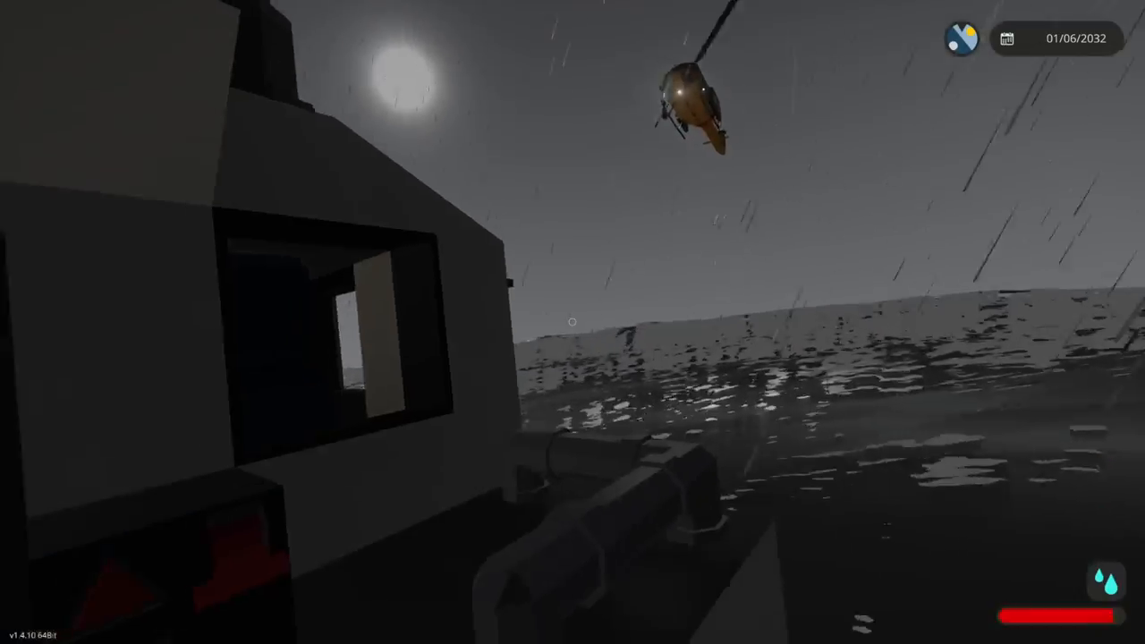
mouse_move(572, 322)
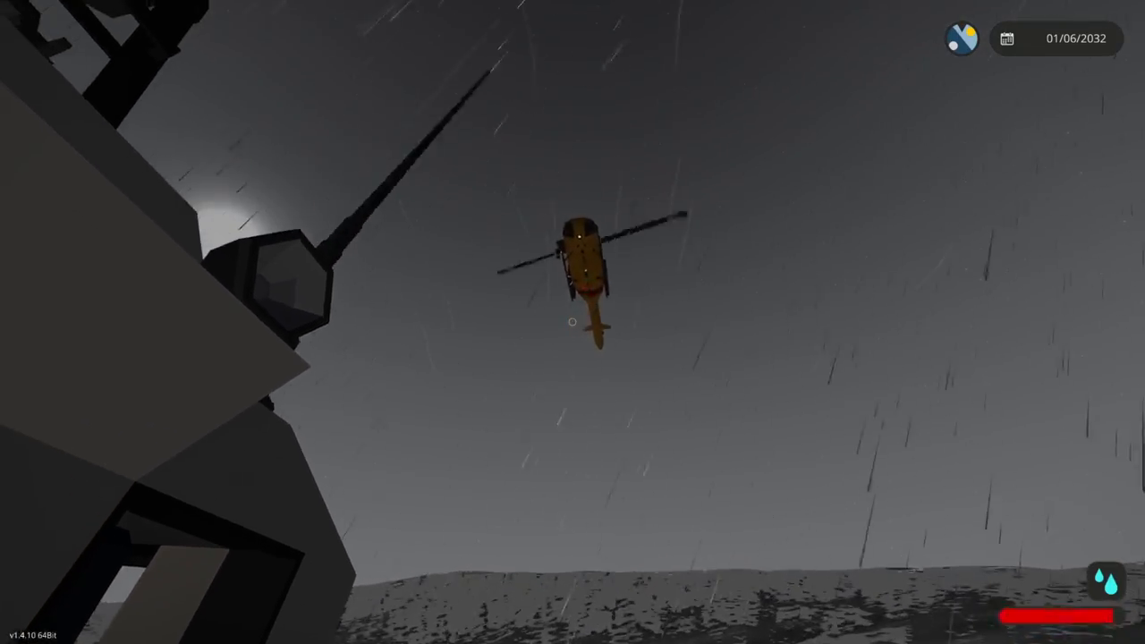
mouse_move(573, 322)
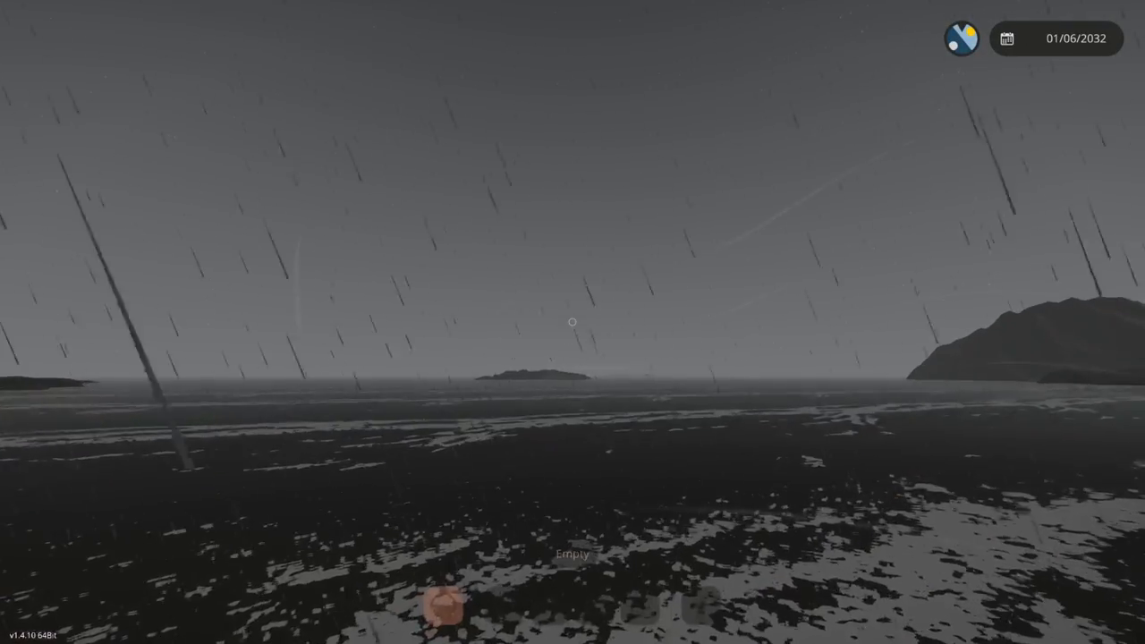
mouse_move(573, 323)
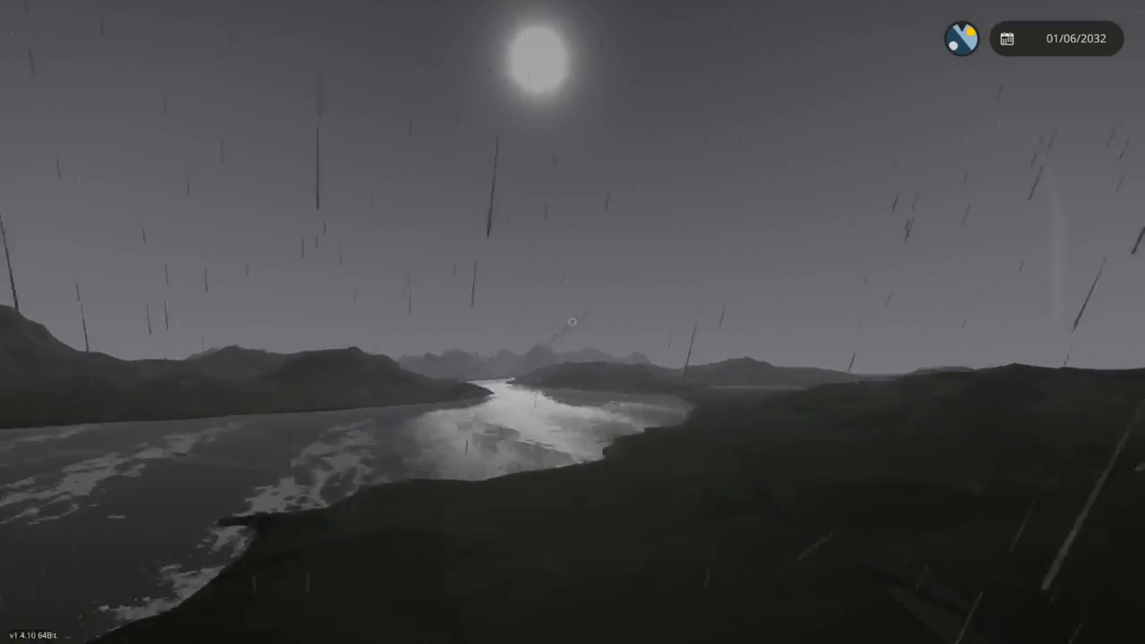